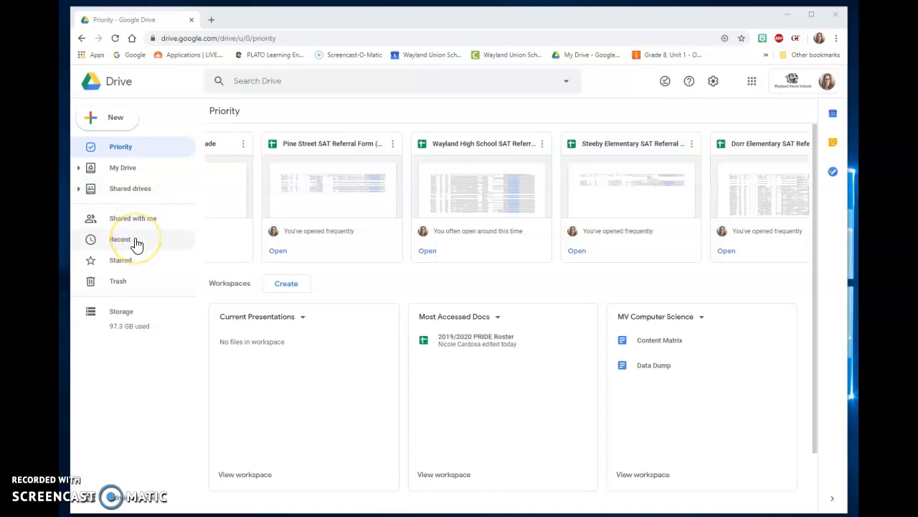
pyautogui.moveTo(136, 263)
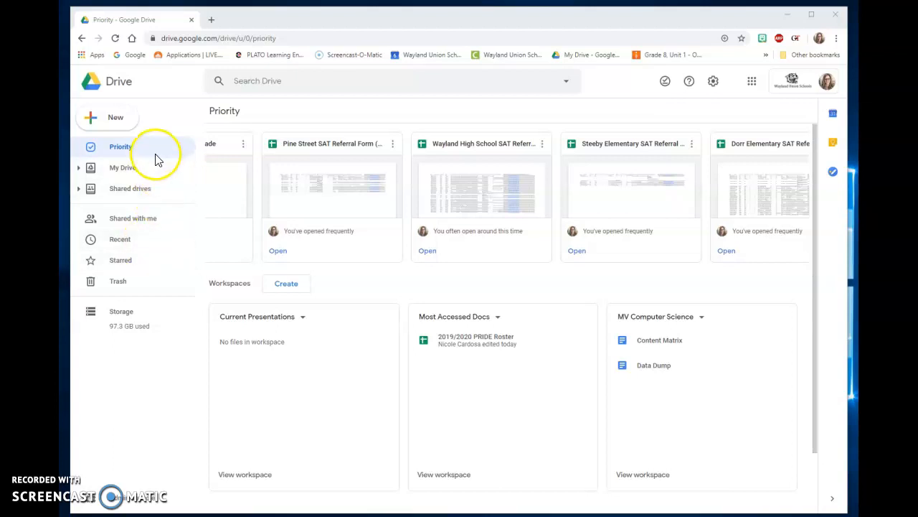
pyautogui.moveTo(151, 152)
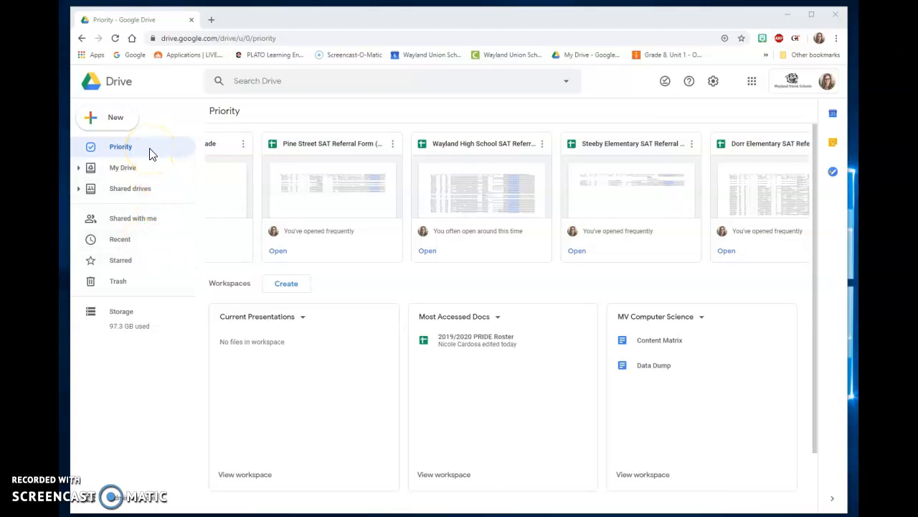
pyautogui.moveTo(218, 203)
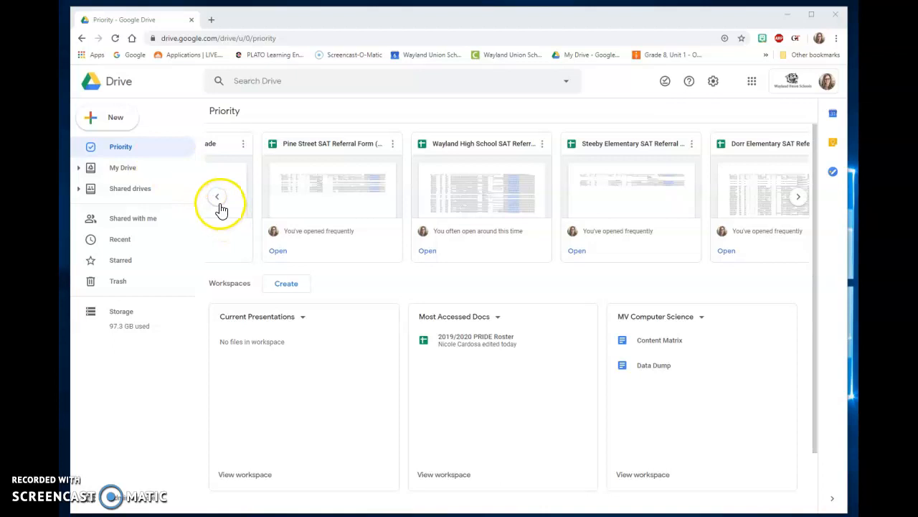
pyautogui.moveTo(568, 208)
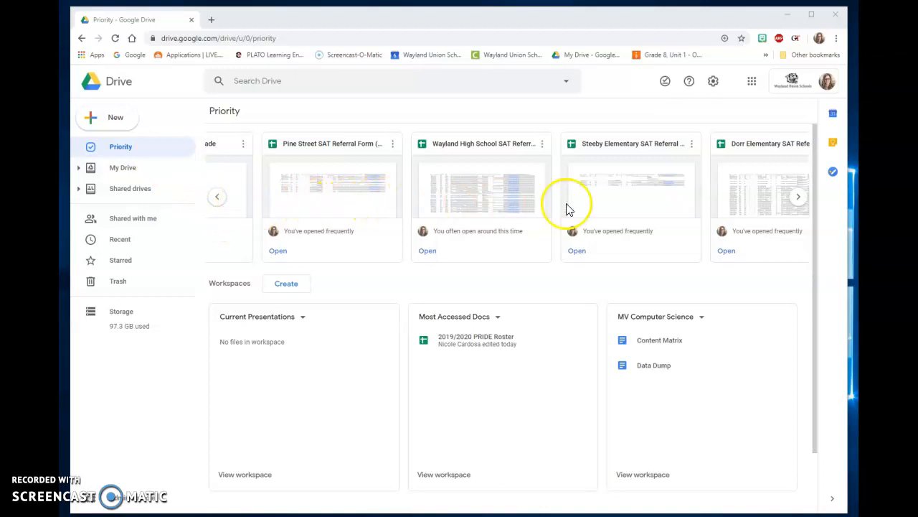
pyautogui.moveTo(239, 207)
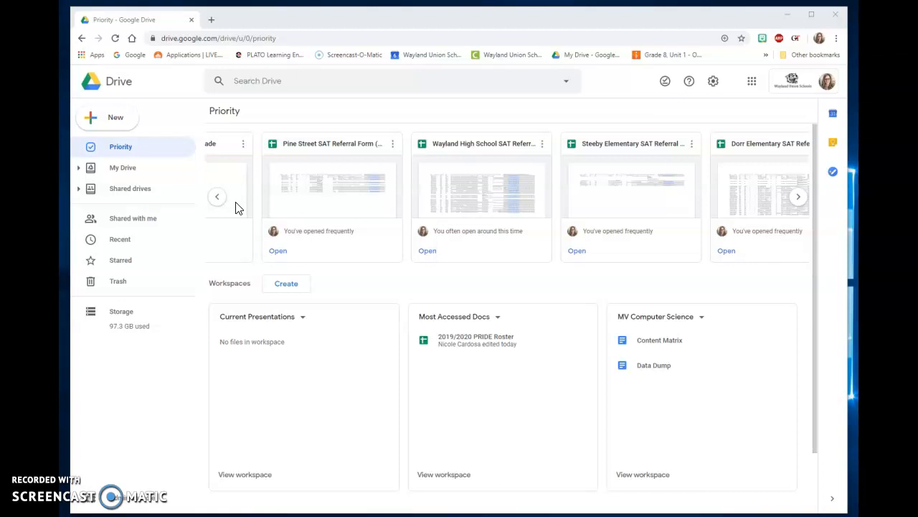
pyautogui.moveTo(234, 214)
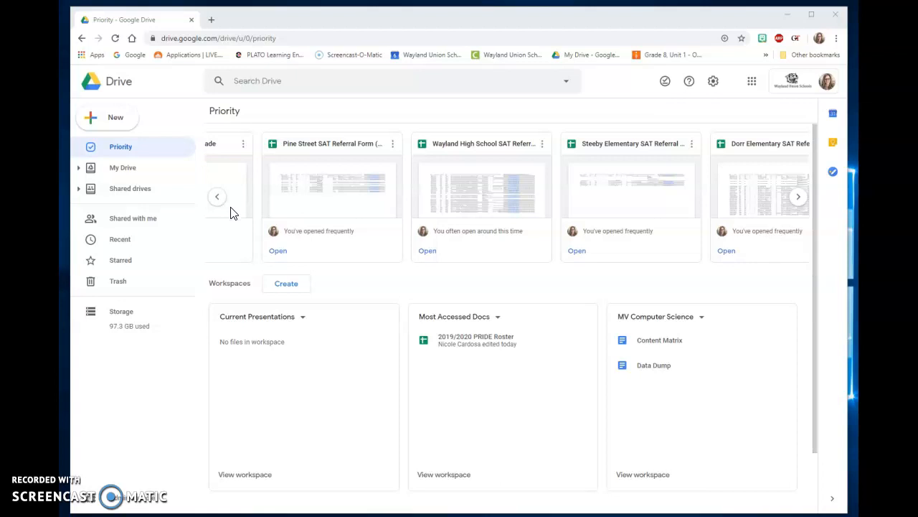
pyautogui.moveTo(285, 284)
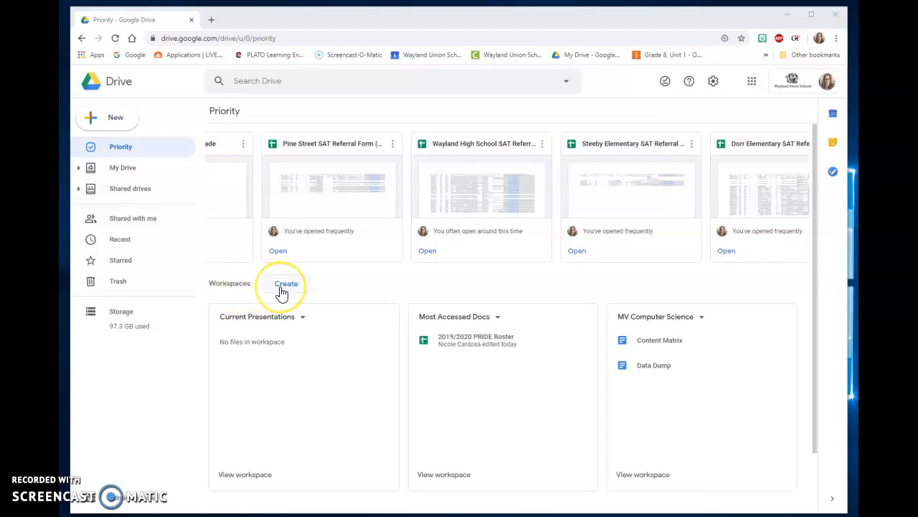
pyautogui.moveTo(392, 326)
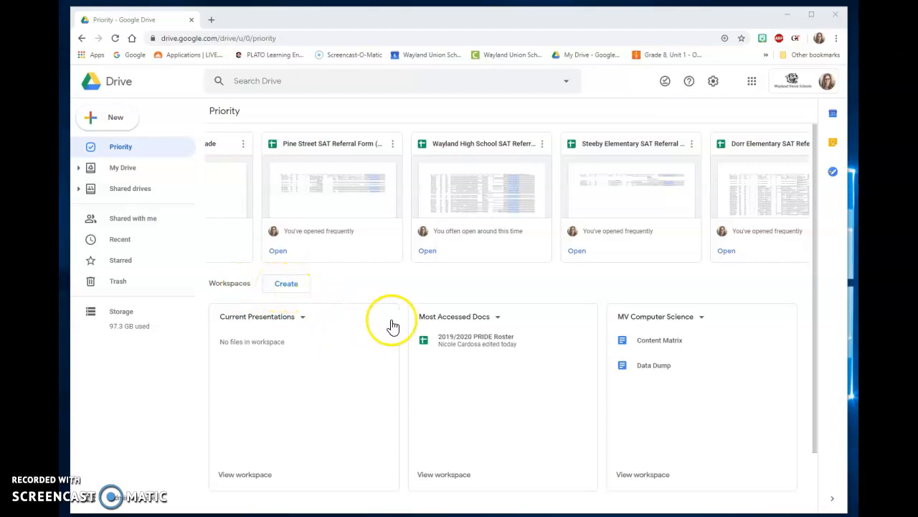
pyautogui.moveTo(286, 282)
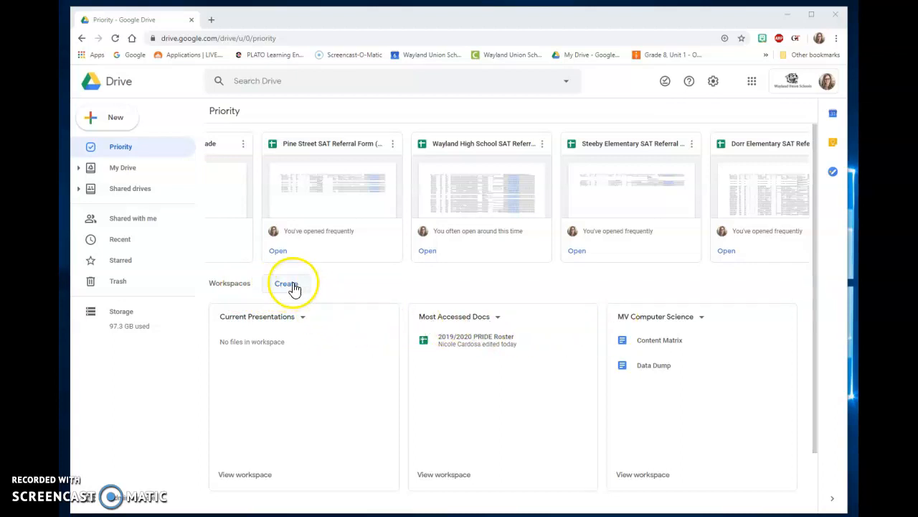
# Create a workspace named 'Test' and finish without adding any suggested files.
pyautogui.click(286, 282)
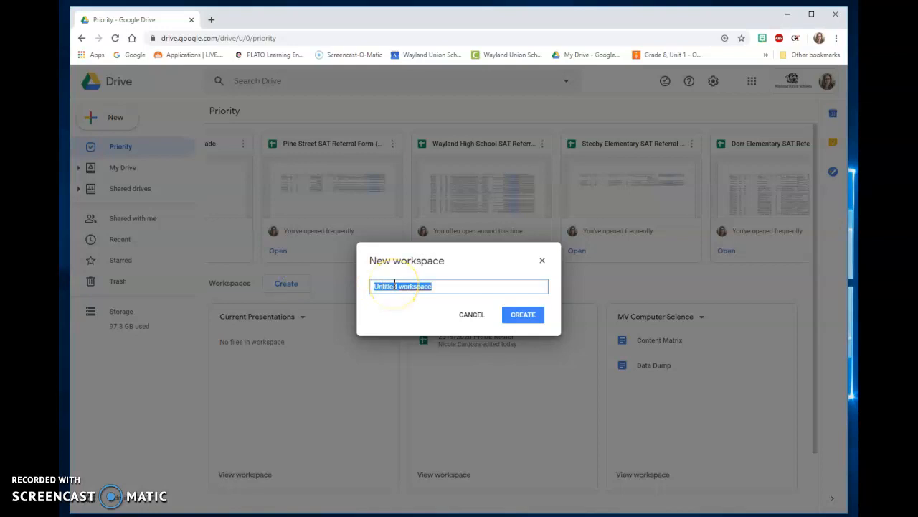
pyautogui.write('Test')
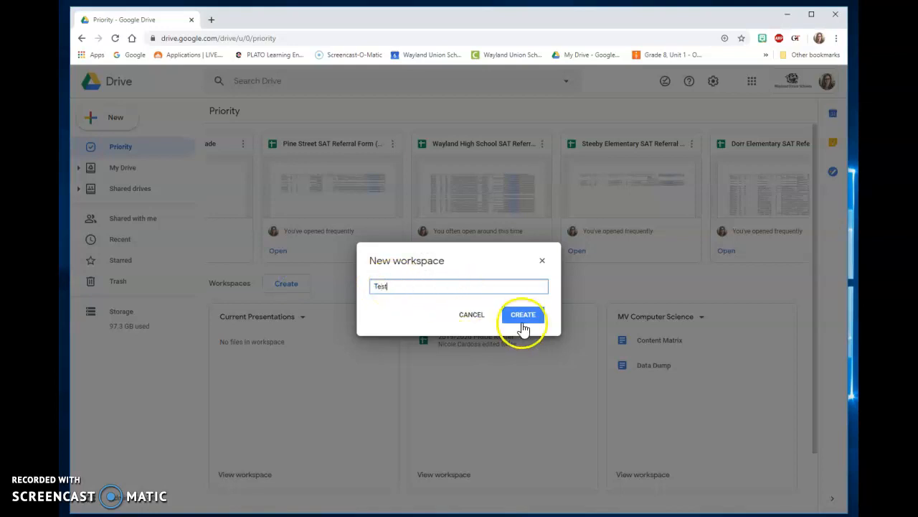
pyautogui.click(523, 314)
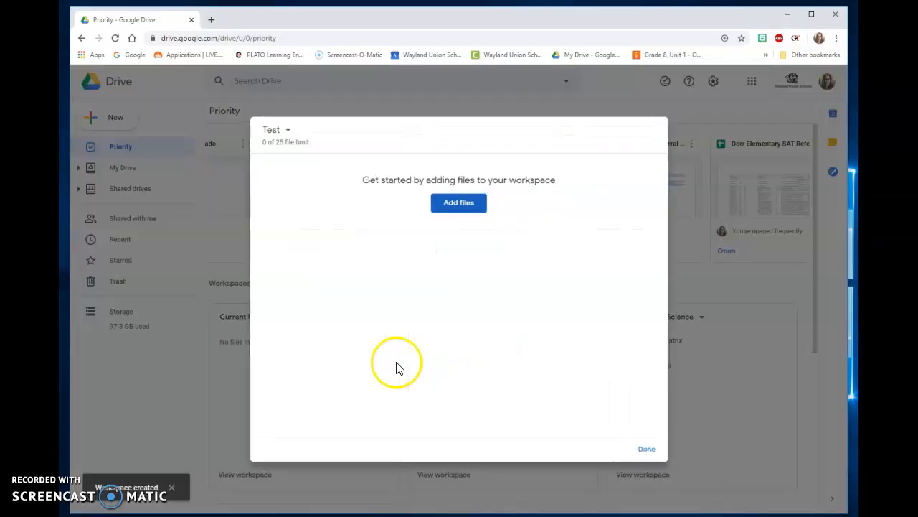
pyautogui.click(458, 202)
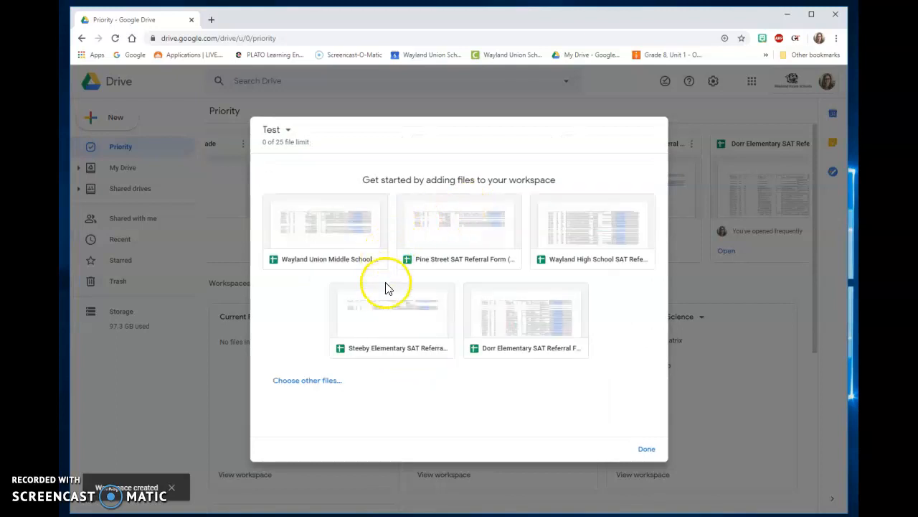
pyautogui.moveTo(522, 253)
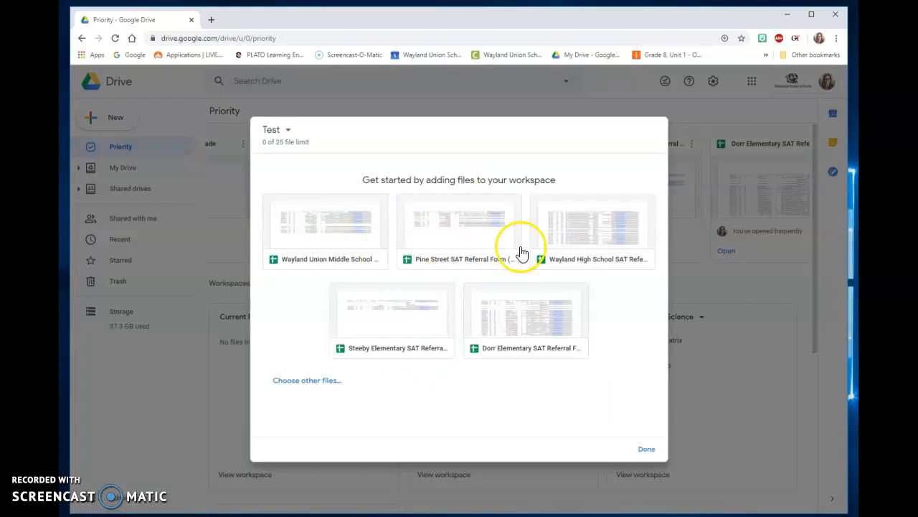
pyautogui.moveTo(308, 245)
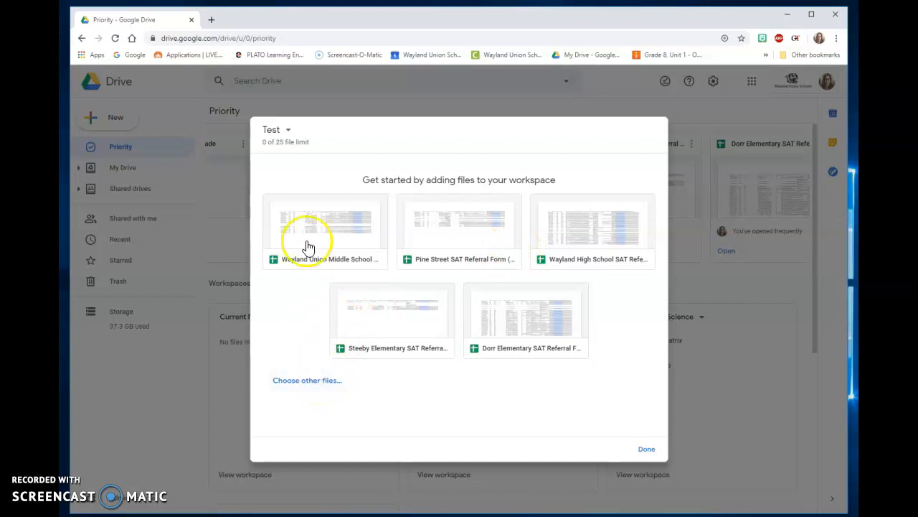
pyautogui.moveTo(297, 155)
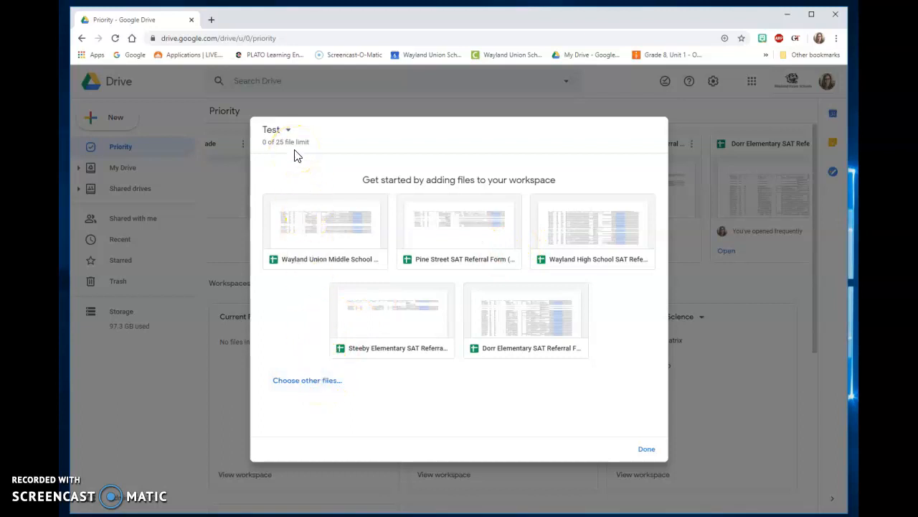
pyautogui.moveTo(399, 278)
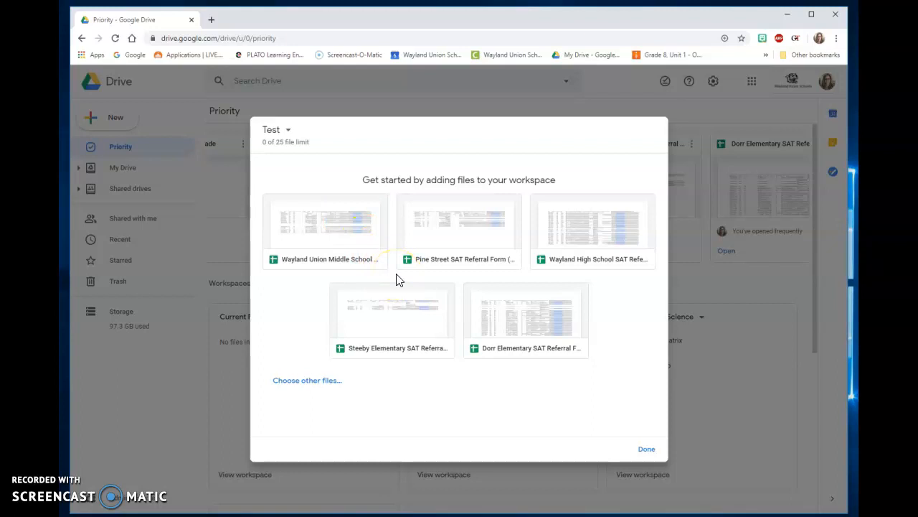
pyautogui.moveTo(337, 381)
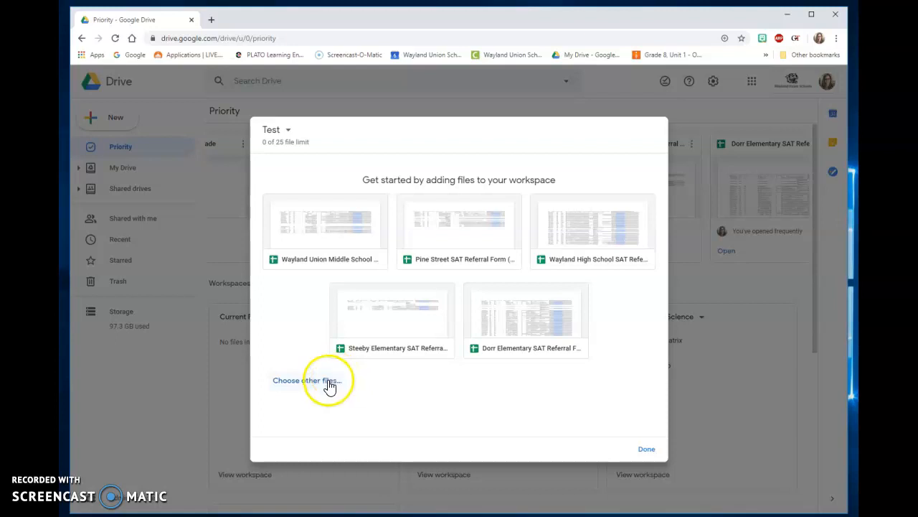
pyautogui.moveTo(646, 449)
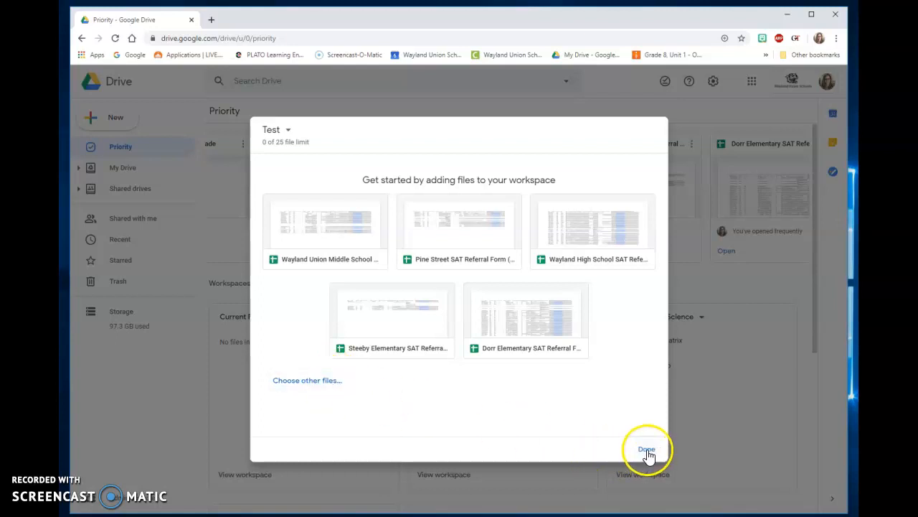
pyautogui.click(647, 449)
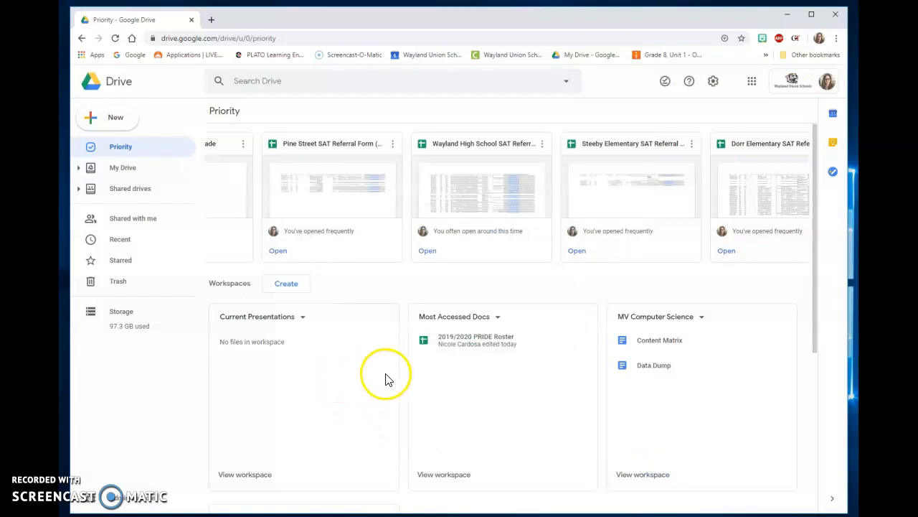
# Expand Hidden workspaces and hide the 'Test' workspace from its options menu.
pyautogui.scroll(-3)
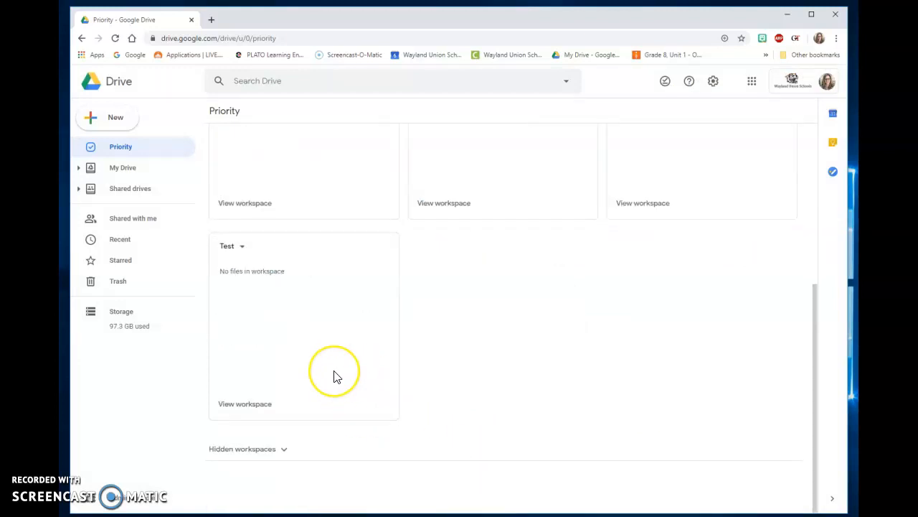
pyautogui.click(246, 448)
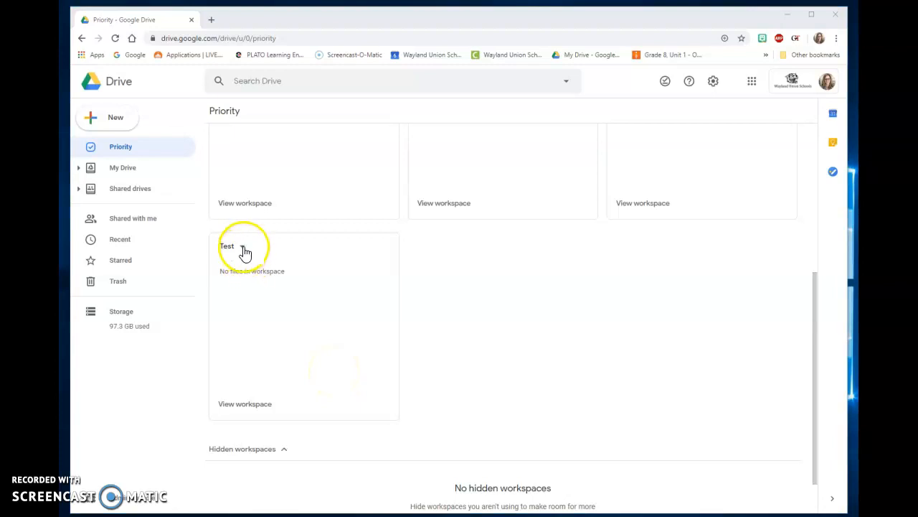
pyautogui.click(244, 249)
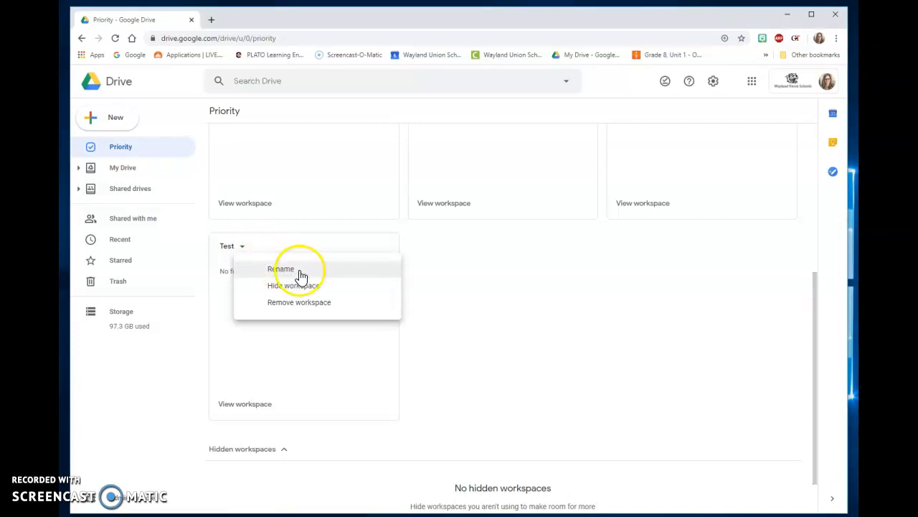
pyautogui.moveTo(325, 283)
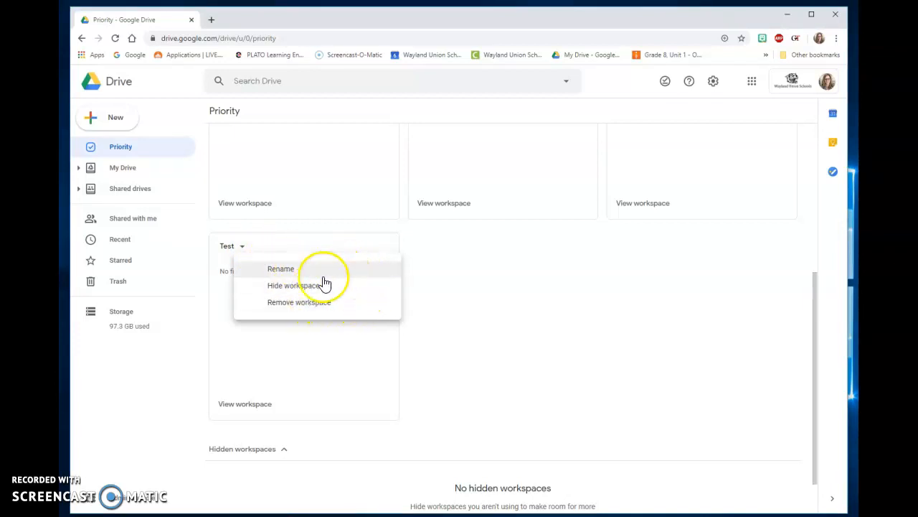
pyautogui.moveTo(313, 289)
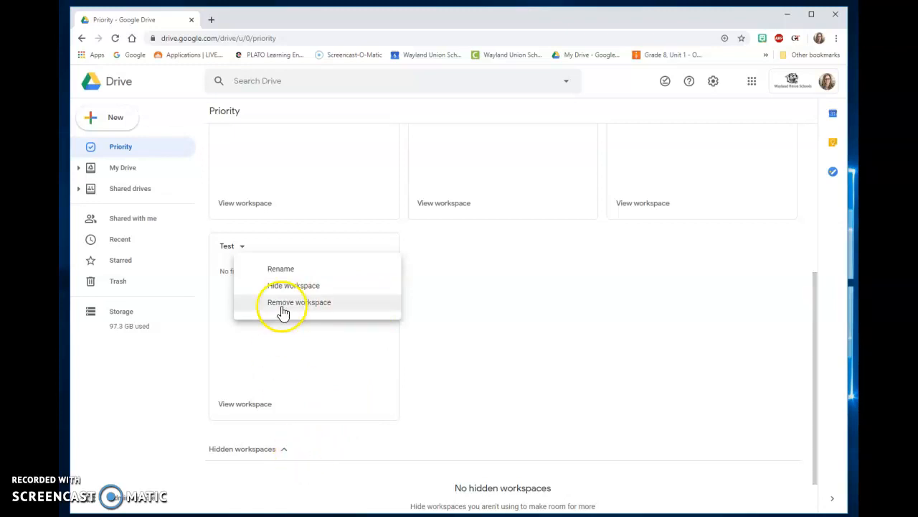
pyautogui.click(290, 285)
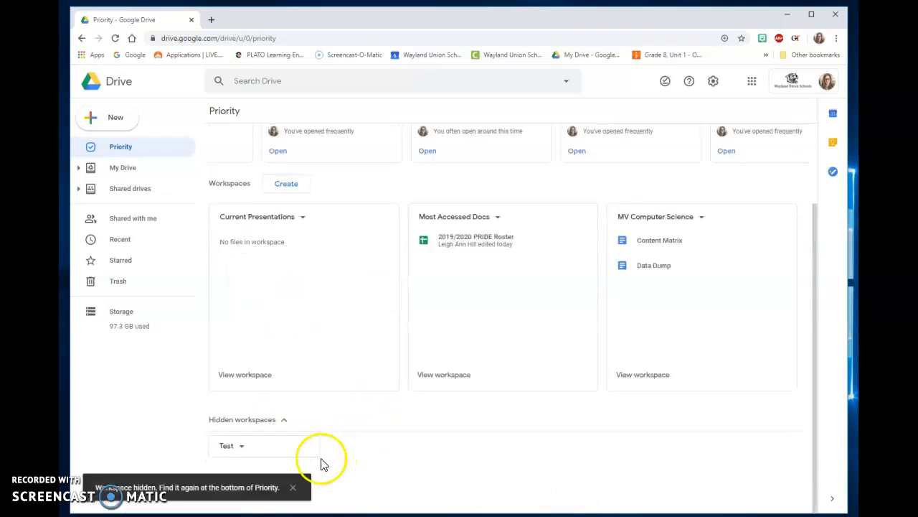
pyautogui.moveTo(297, 459)
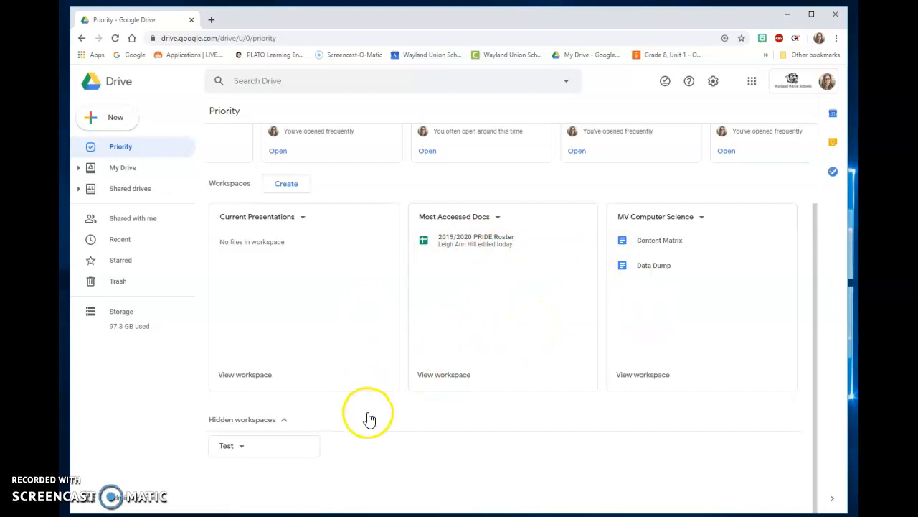
pyautogui.moveTo(172, 181)
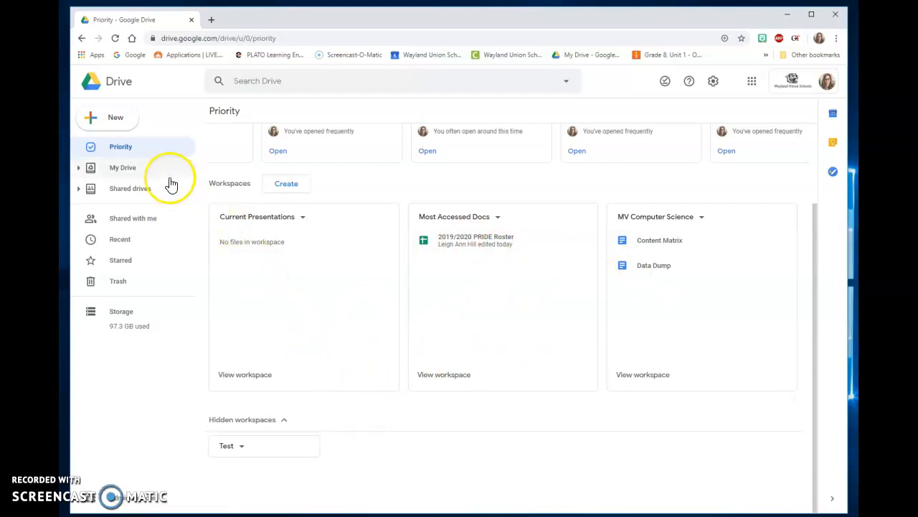
pyautogui.moveTo(161, 158)
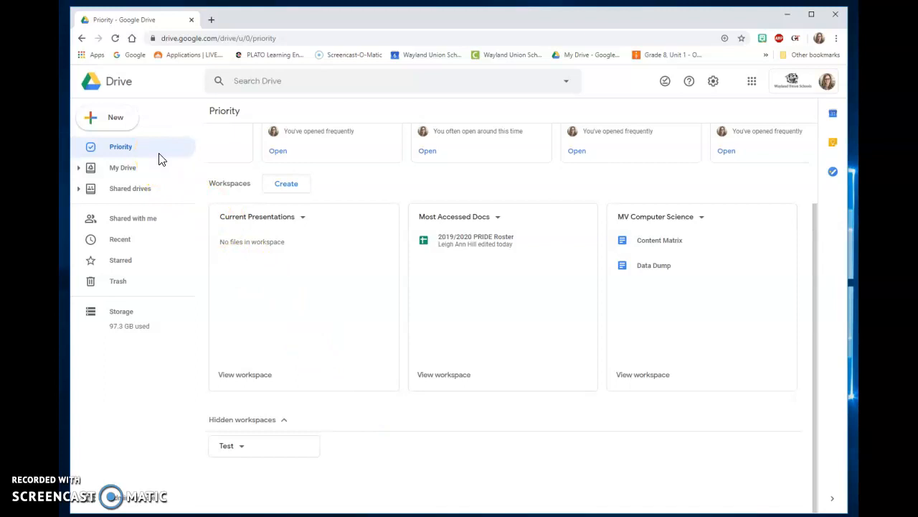
pyautogui.moveTo(715, 109)
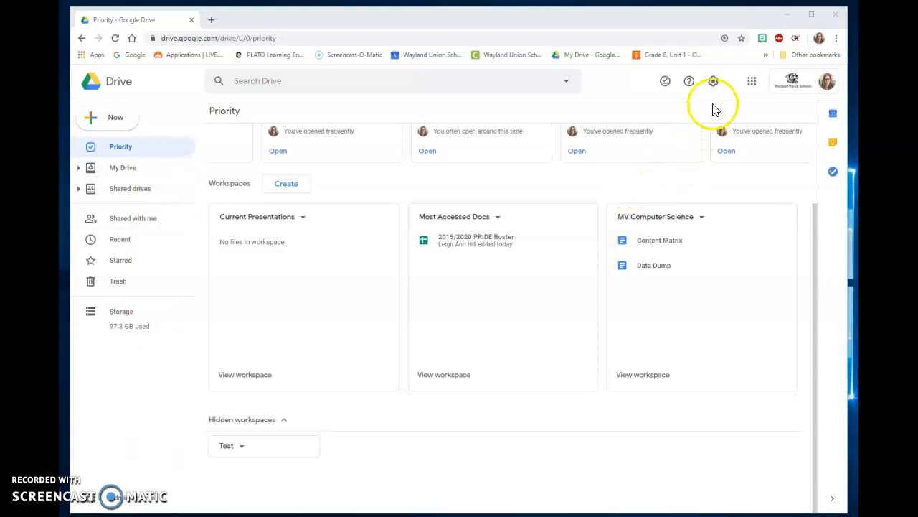
pyautogui.moveTo(714, 82)
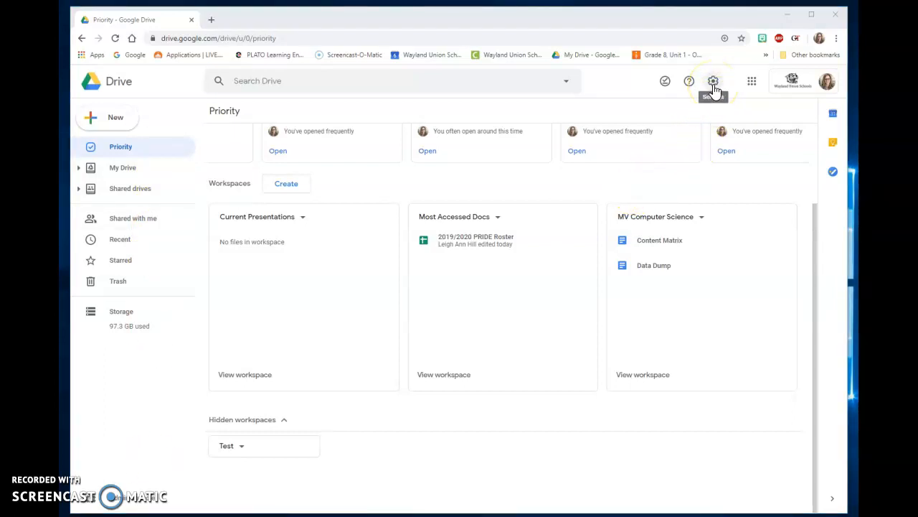
# Open Drive Settings from the gear menu and scroll through the General preferences.
pyautogui.click(714, 80)
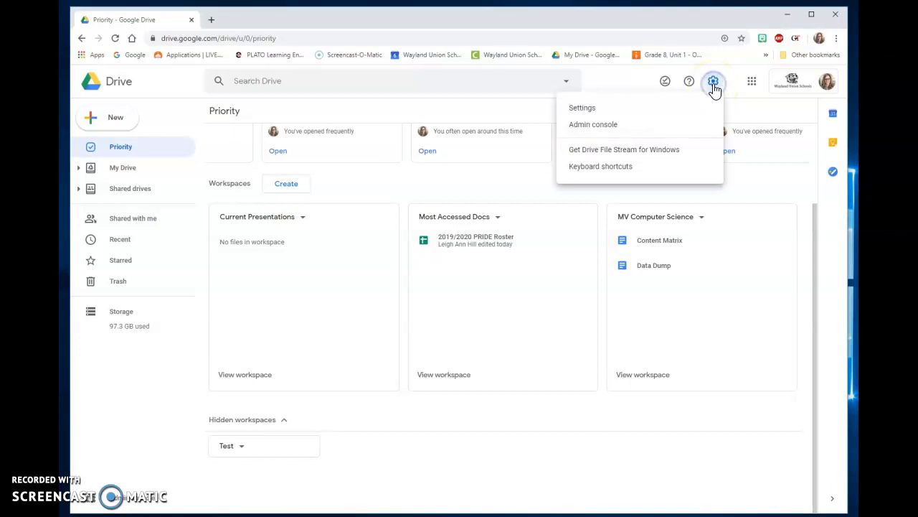
pyautogui.click(582, 107)
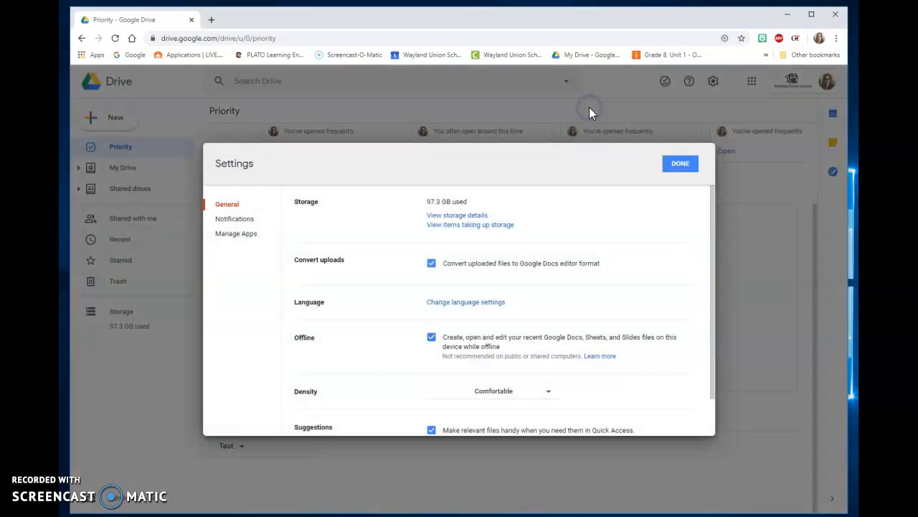
pyautogui.scroll(-3)
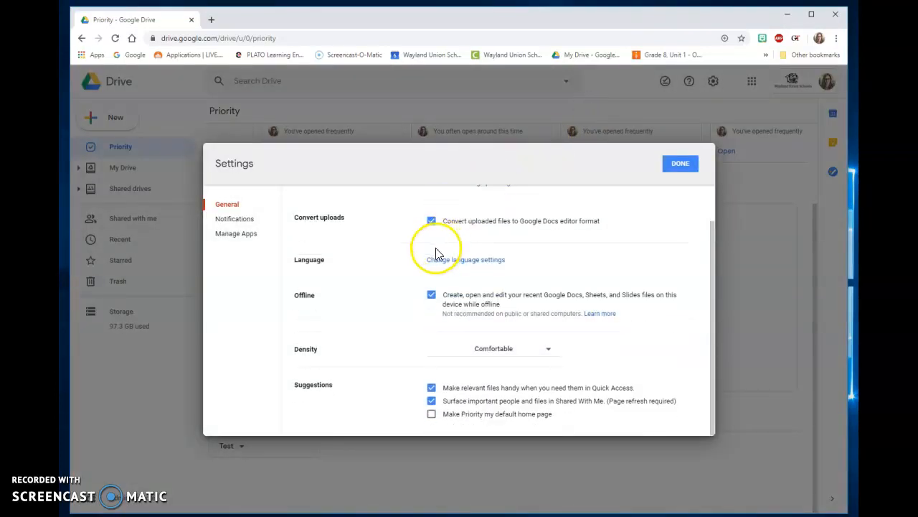
pyautogui.moveTo(437, 401)
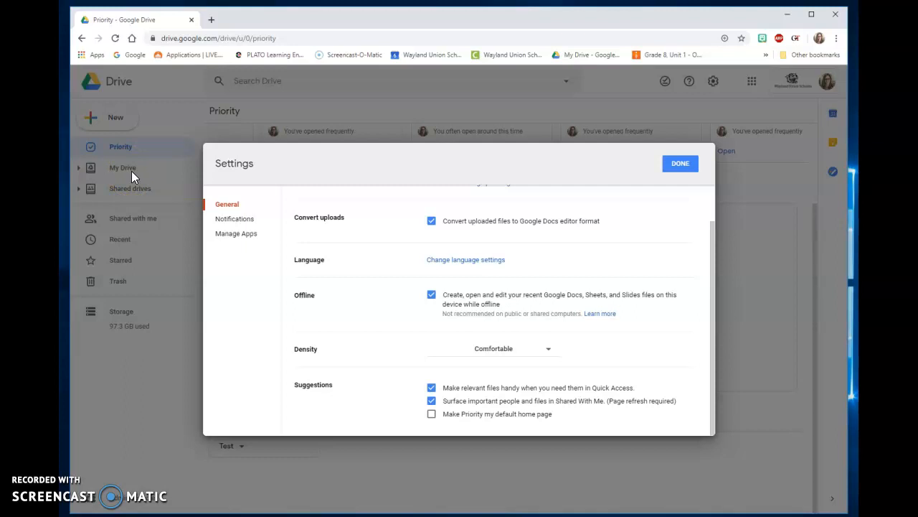
pyautogui.moveTo(380, 352)
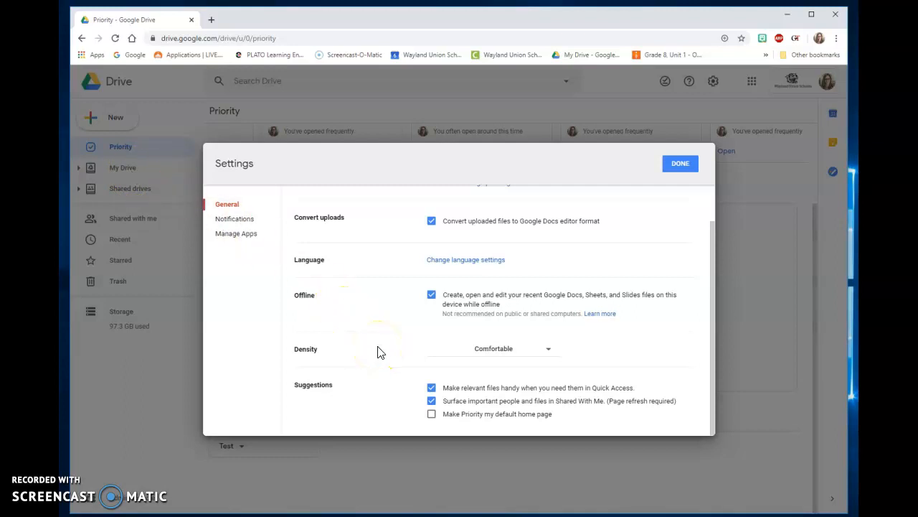